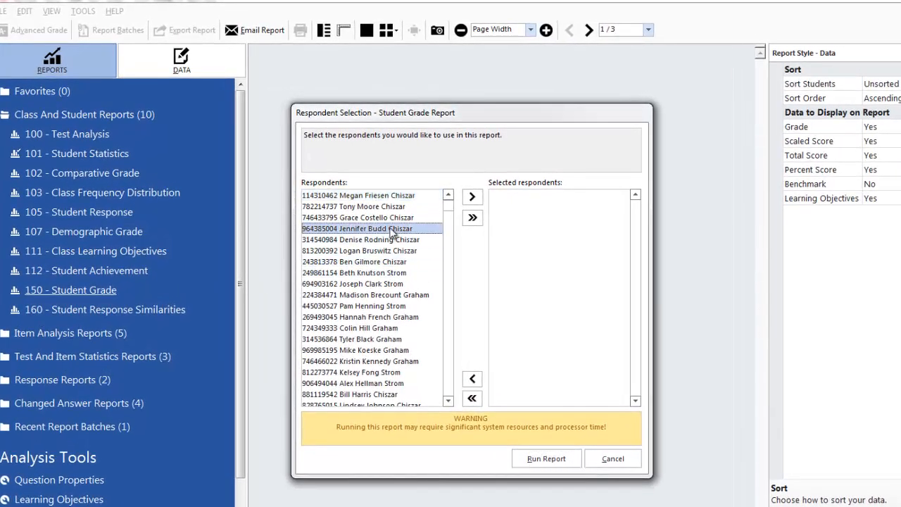
Add the chosen respondent and run the Student Grade Report for them.
{"action": "left_click", "coordinate": [473, 197]}
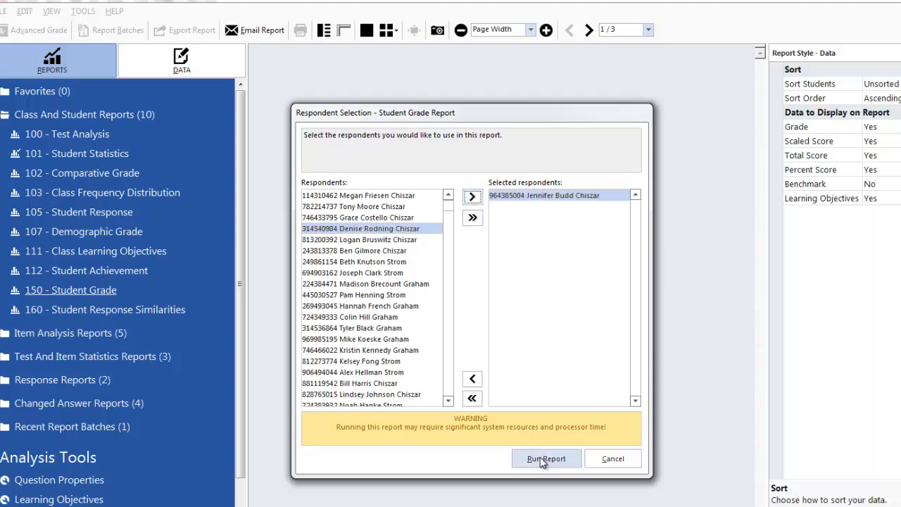
{"action": "left_click", "coordinate": [546, 459]}
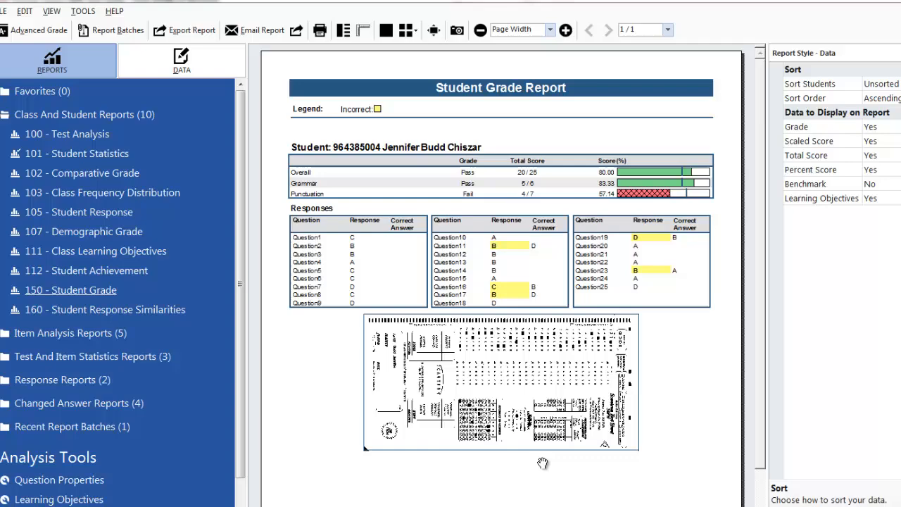
{"action": "mouse_move", "coordinate": [259, 317]}
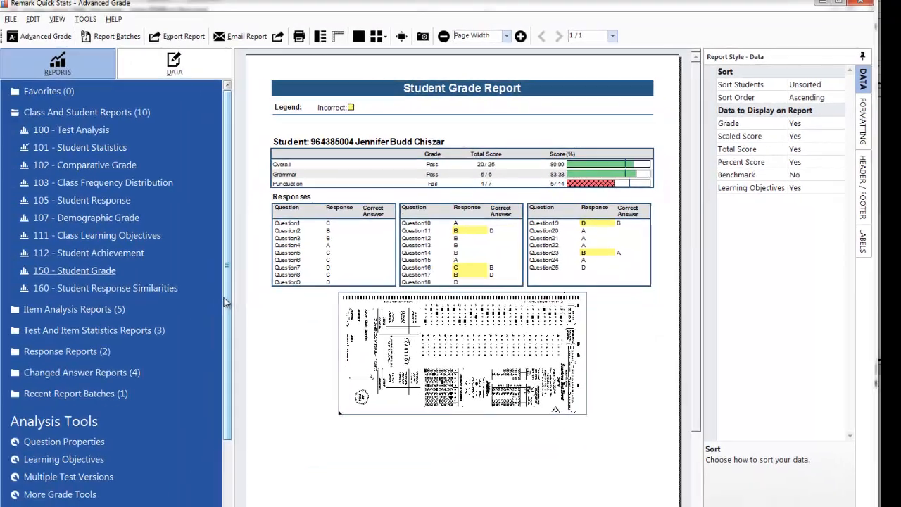
Run report 206 - Condensed Test from the Item Analysis Reports group.
{"action": "left_click", "coordinate": [73, 310]}
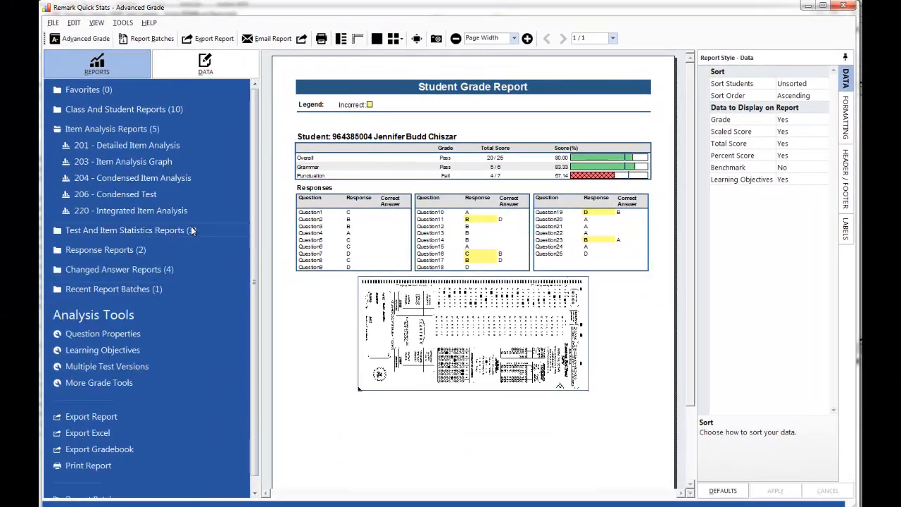
{"action": "left_click", "coordinate": [121, 194]}
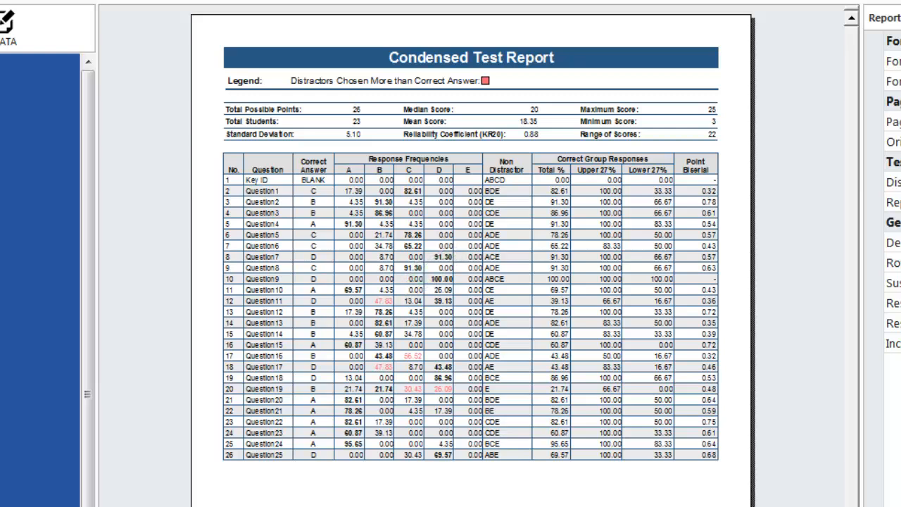
{"action": "left_click", "coordinate": [265, 388]}
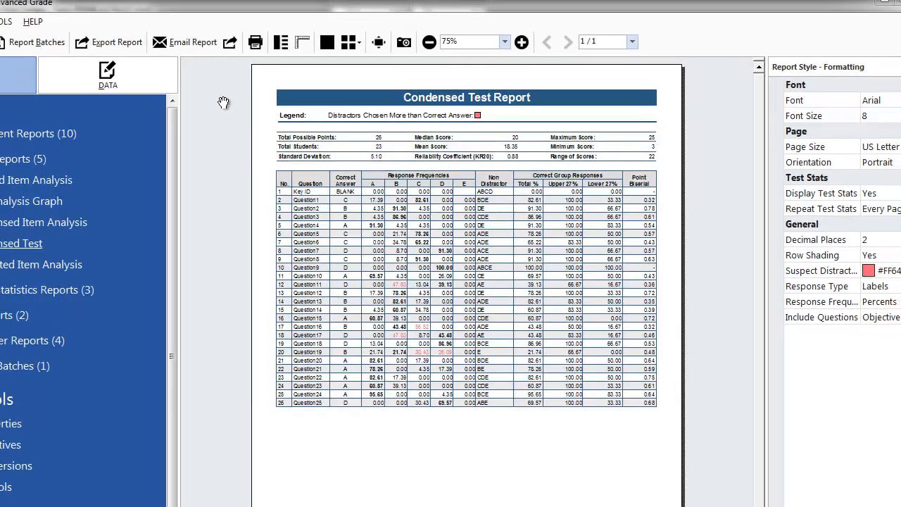
{"action": "left_click", "coordinate": [184, 43]}
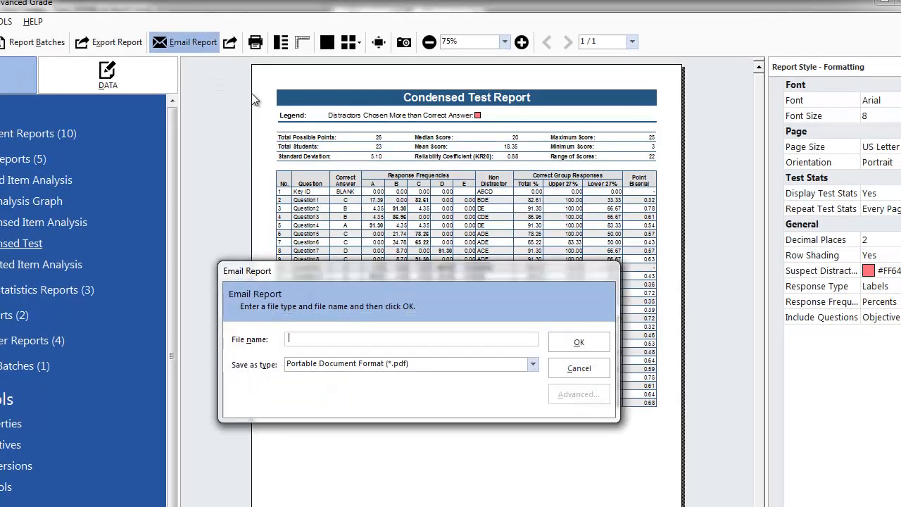
{"action": "left_click", "coordinate": [532, 363]}
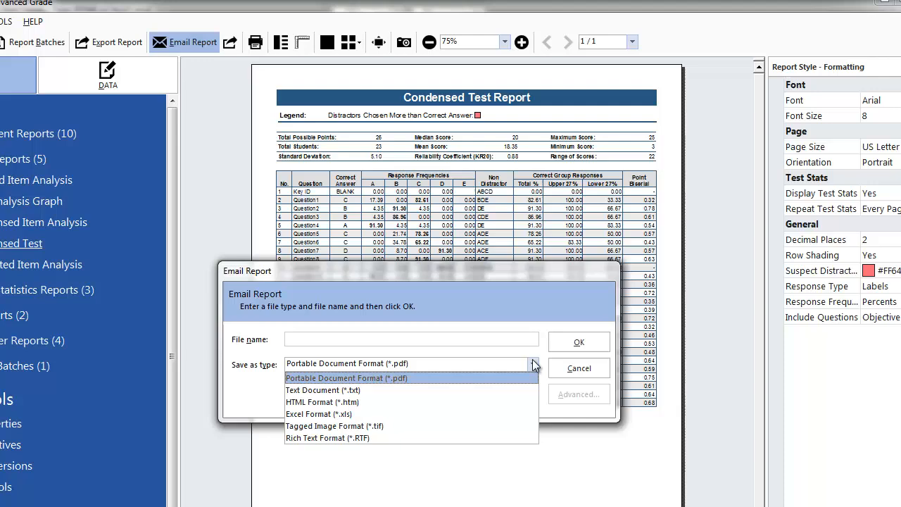
{"action": "left_click", "coordinate": [346, 363]}
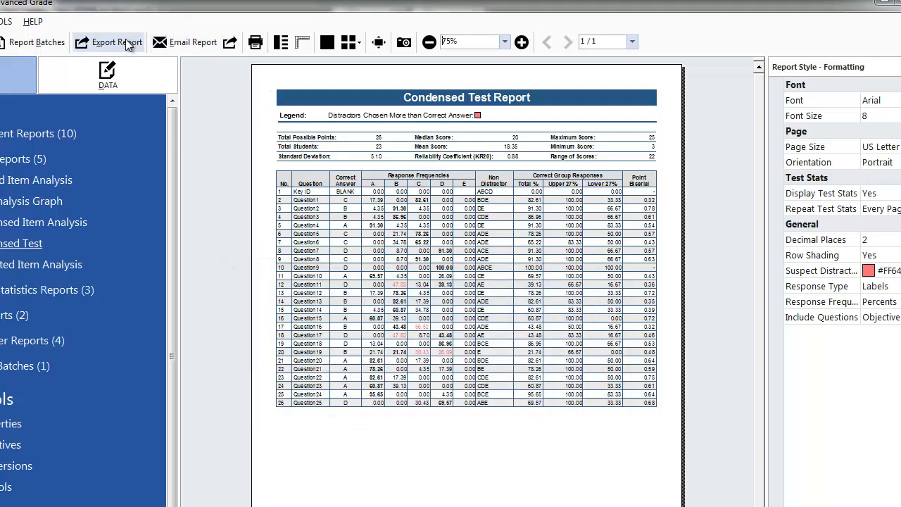
Show the Export Report formats for the Condensed Test Report: PDF, HTML, TIFF, text, RTF.
{"action": "left_click", "coordinate": [107, 43]}
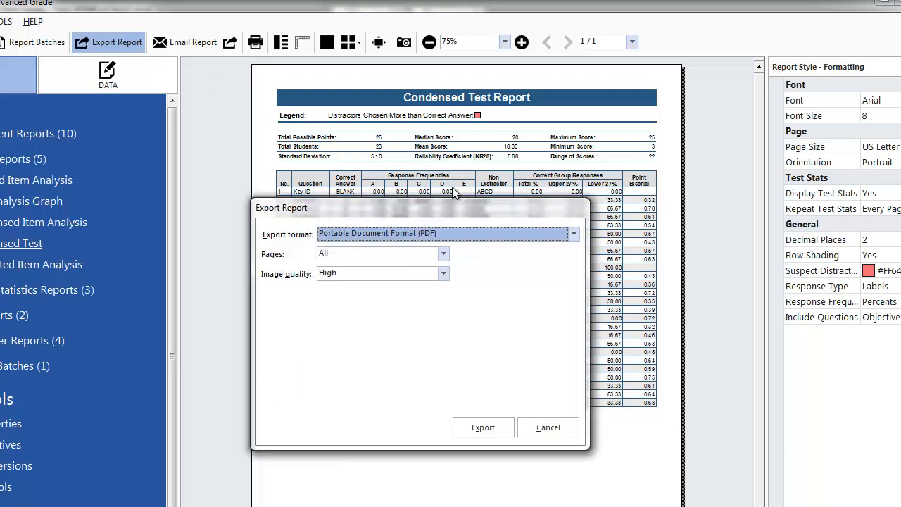
{"action": "left_click", "coordinate": [573, 234]}
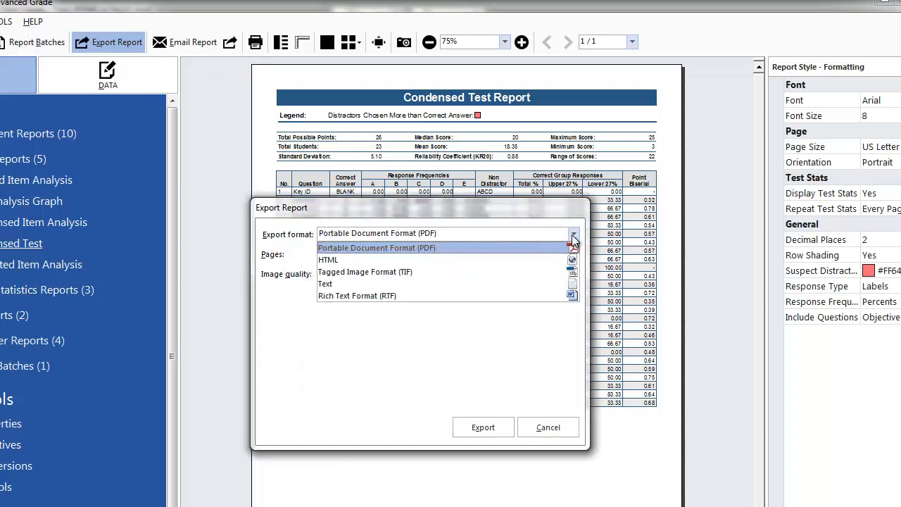